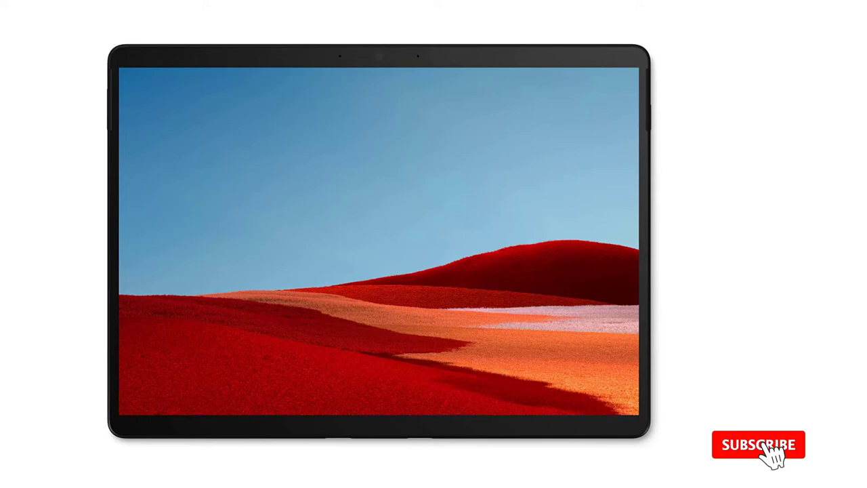
left_click(758, 444)
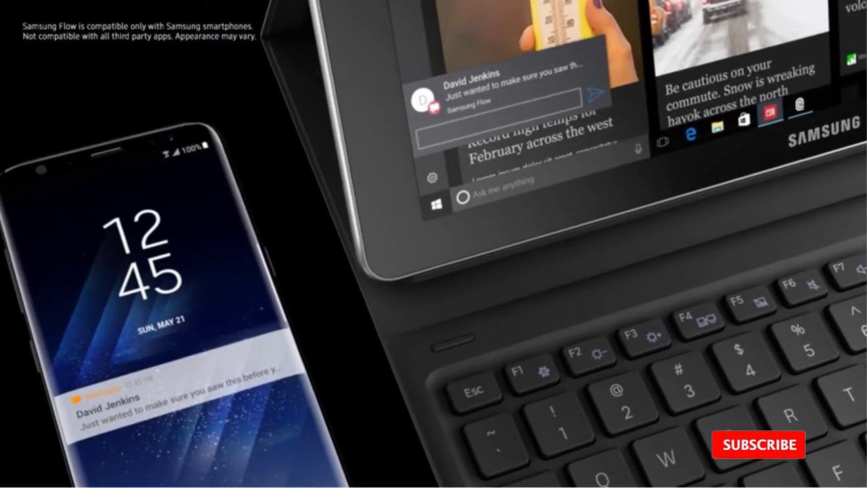
left_click(759, 444)
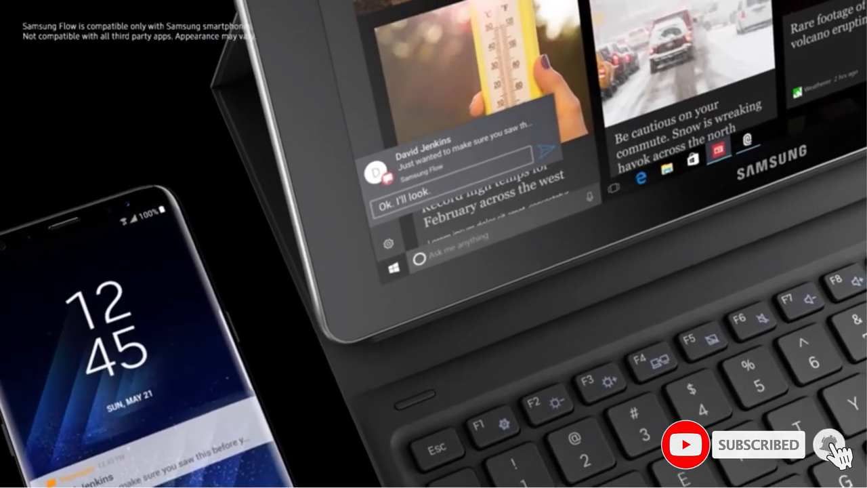